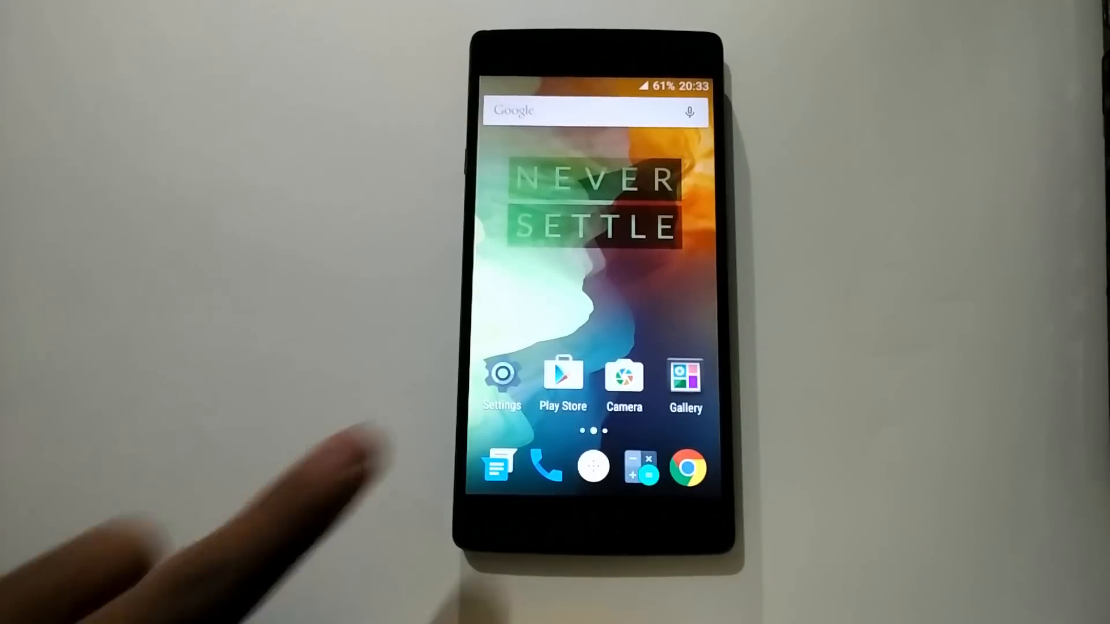
- Unlock Developer options via Build number and enable OEM unlocking and USB debugging
{"action": "left_click", "coordinate": [501, 374]}
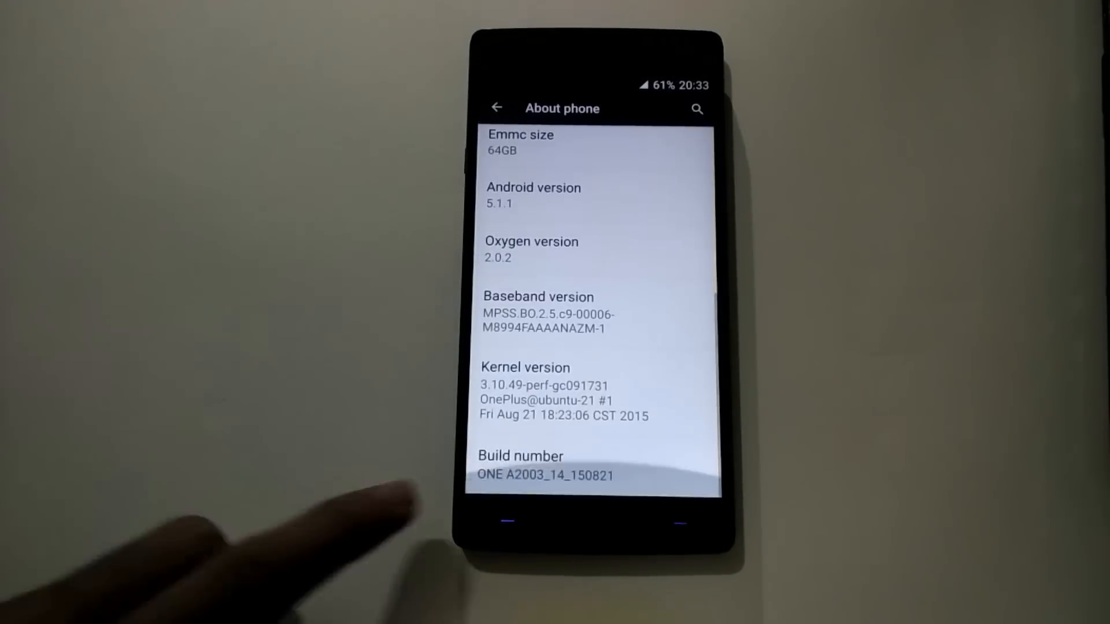
{"action": "left_click", "coordinate": [544, 475]}
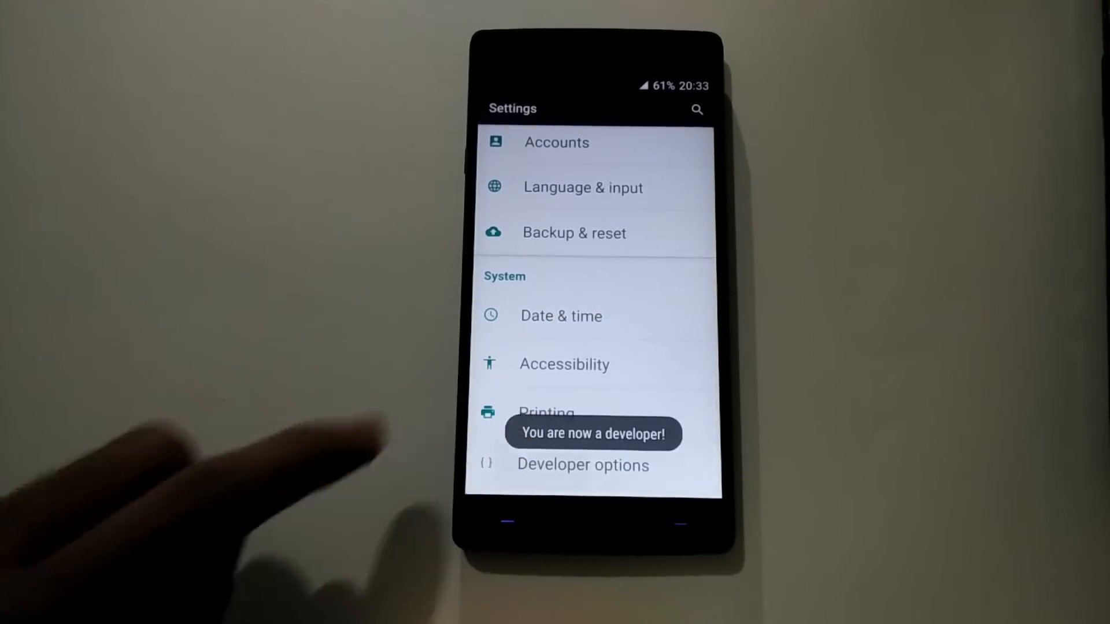
{"action": "left_click", "coordinate": [583, 465]}
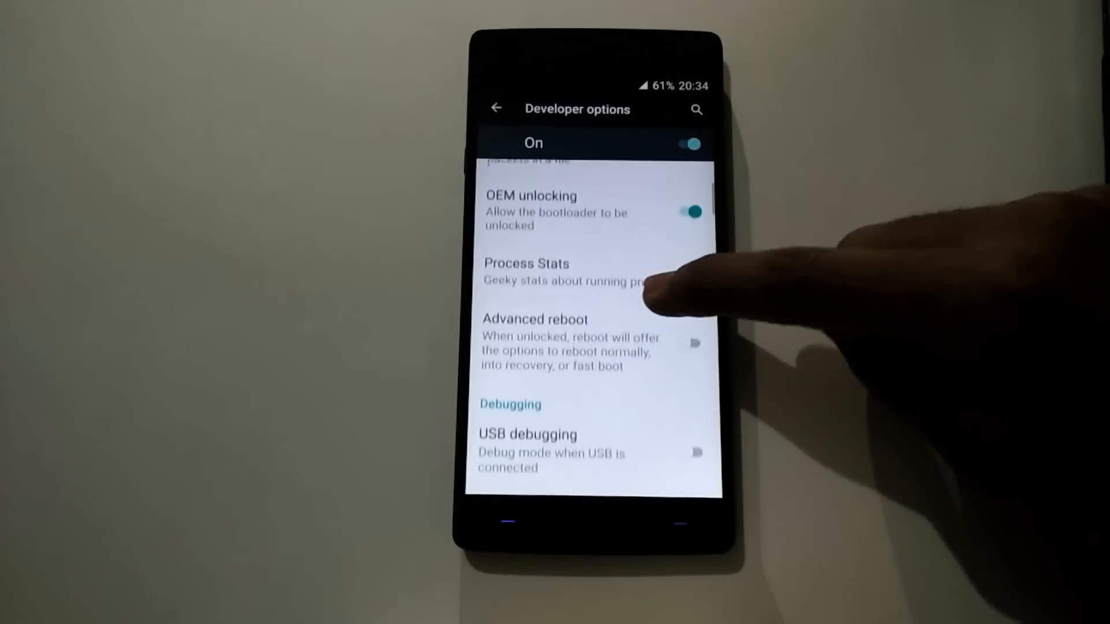
{"action": "scroll", "scroll_direction": "up", "scroll_amount": 3}
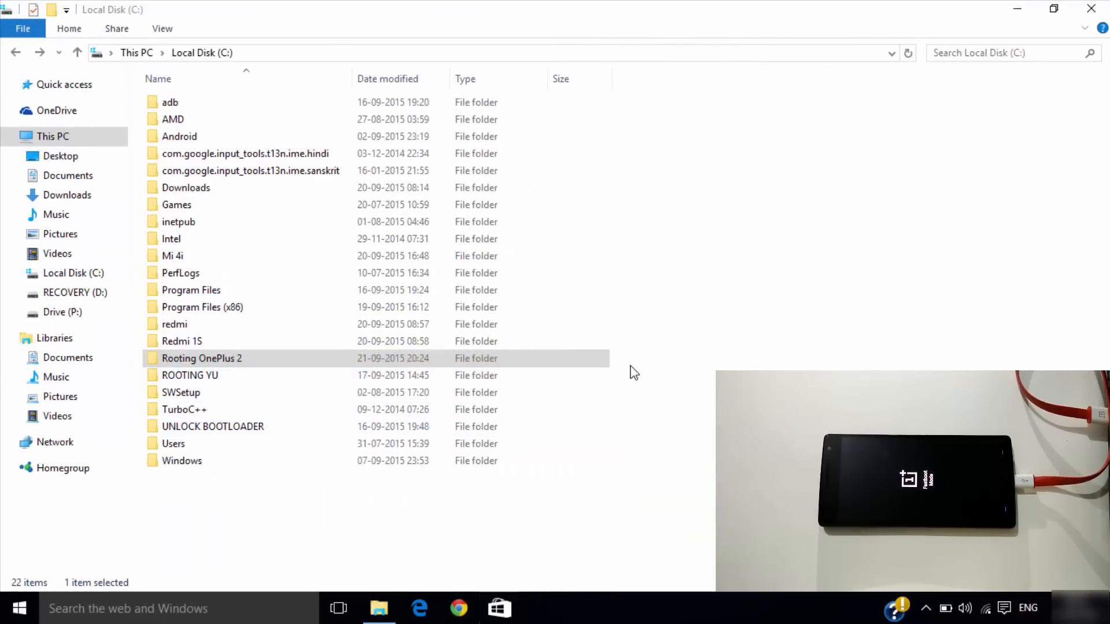
{"action": "mouse_move", "coordinate": [233, 360]}
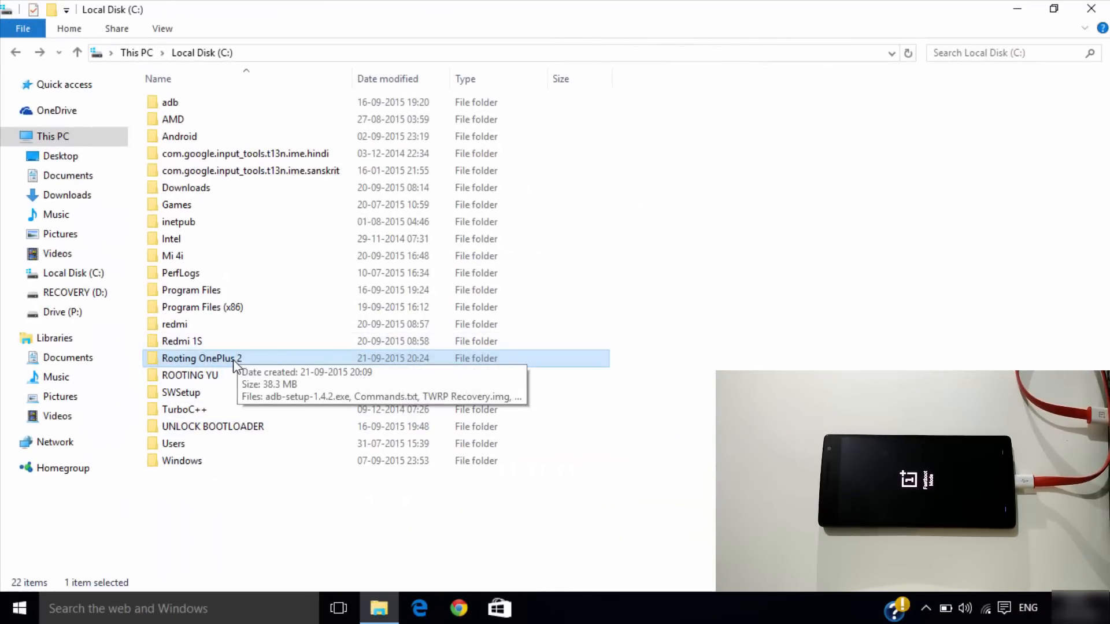
- Run adb-setup-1.4.2.exe from the Rooting OnePlus 2 folder, answering Y to install ADB, Fastboot and drivers
{"action": "double_click", "coordinate": [201, 358]}
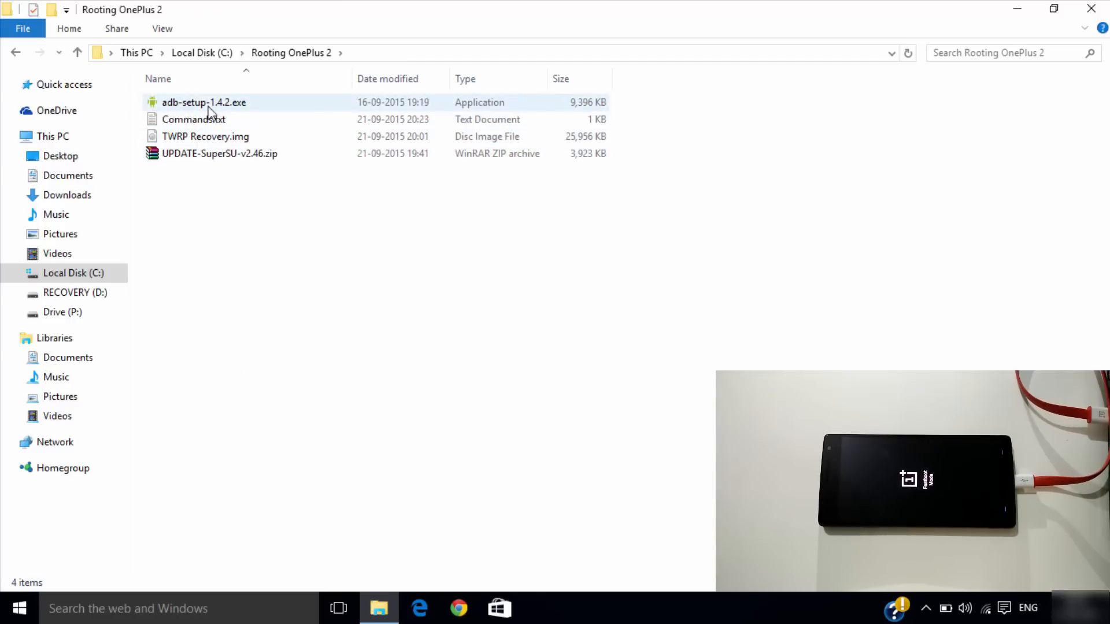
{"action": "left_click", "coordinate": [203, 103]}
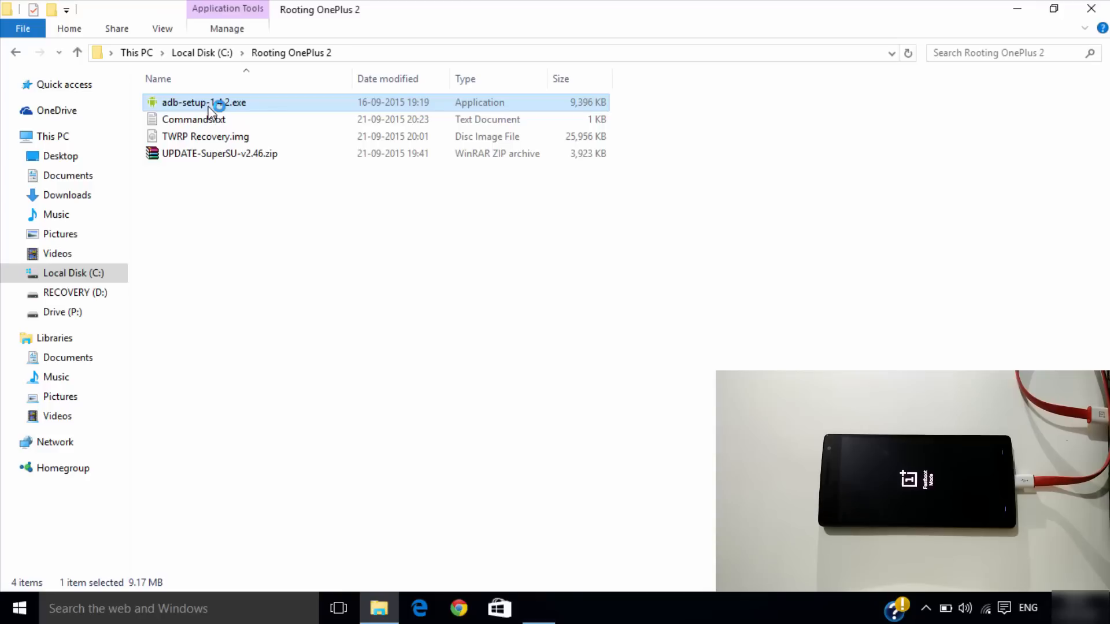
{"action": "double_click", "coordinate": [203, 102]}
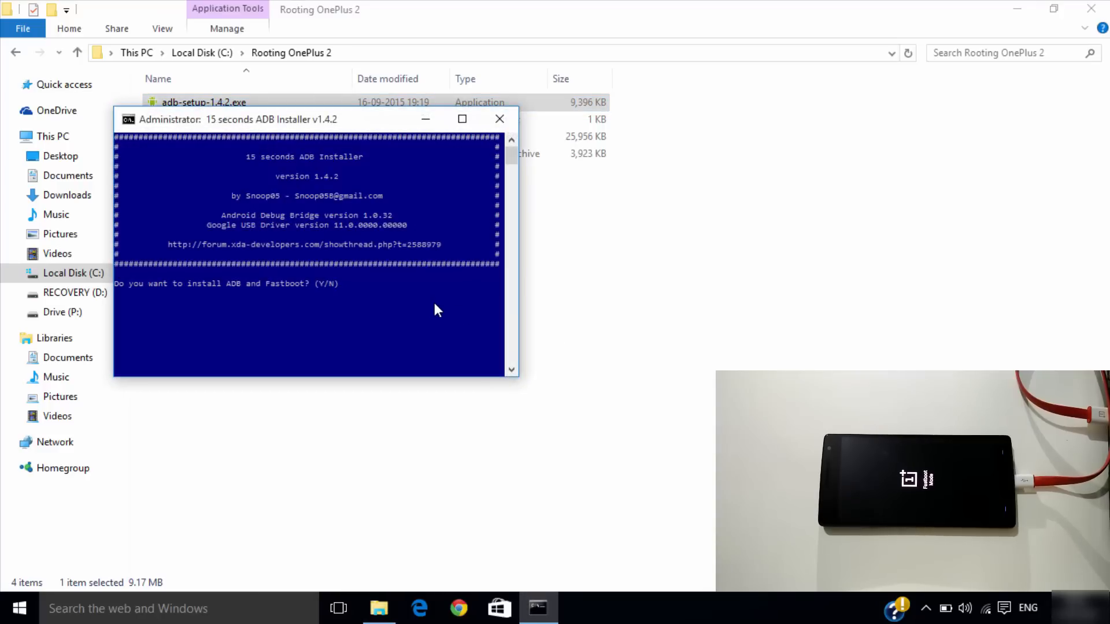
{"action": "type", "text": "y"}
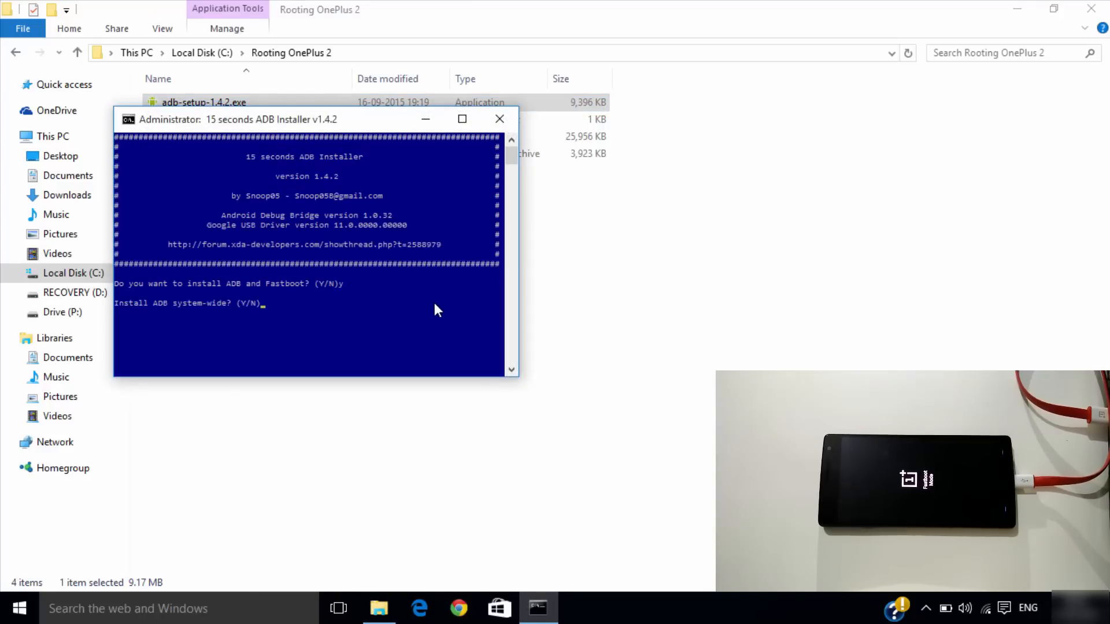
{"action": "type", "text": "y"}
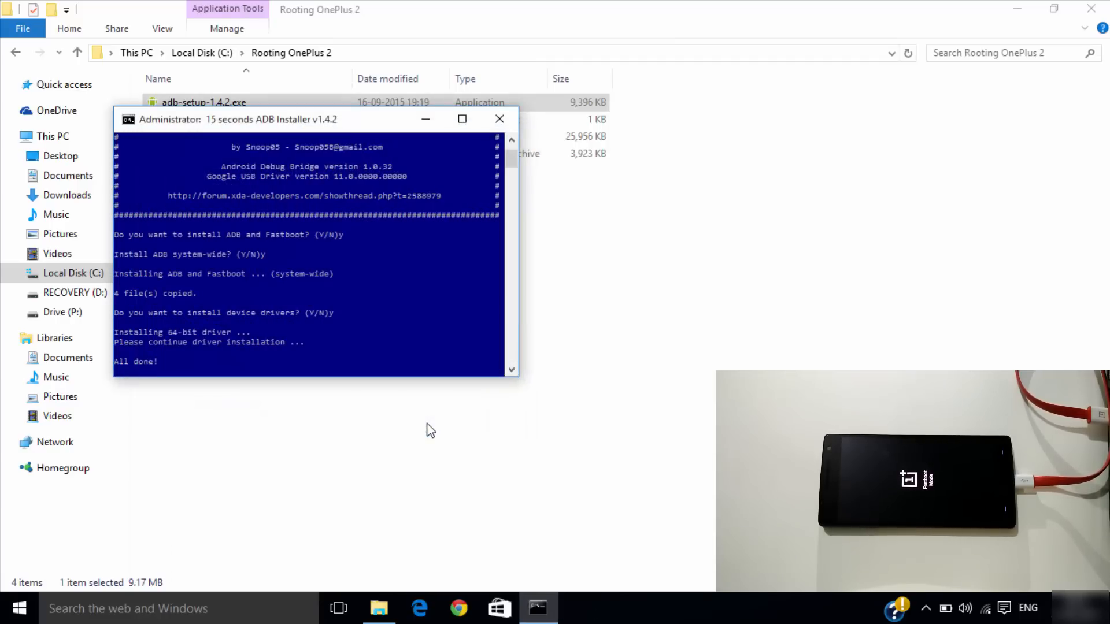
{"action": "left_click", "coordinate": [500, 119]}
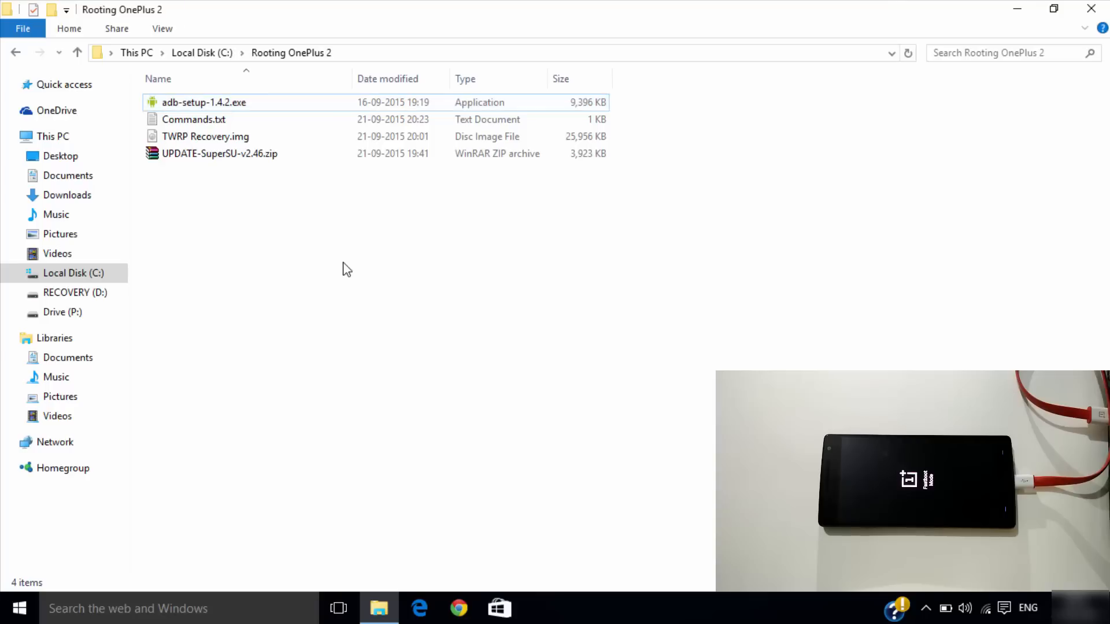
- View Commands.txt in Notepad and start a command prompt in the Rooting OnePlus 2 folder
{"action": "left_click", "coordinate": [193, 119]}
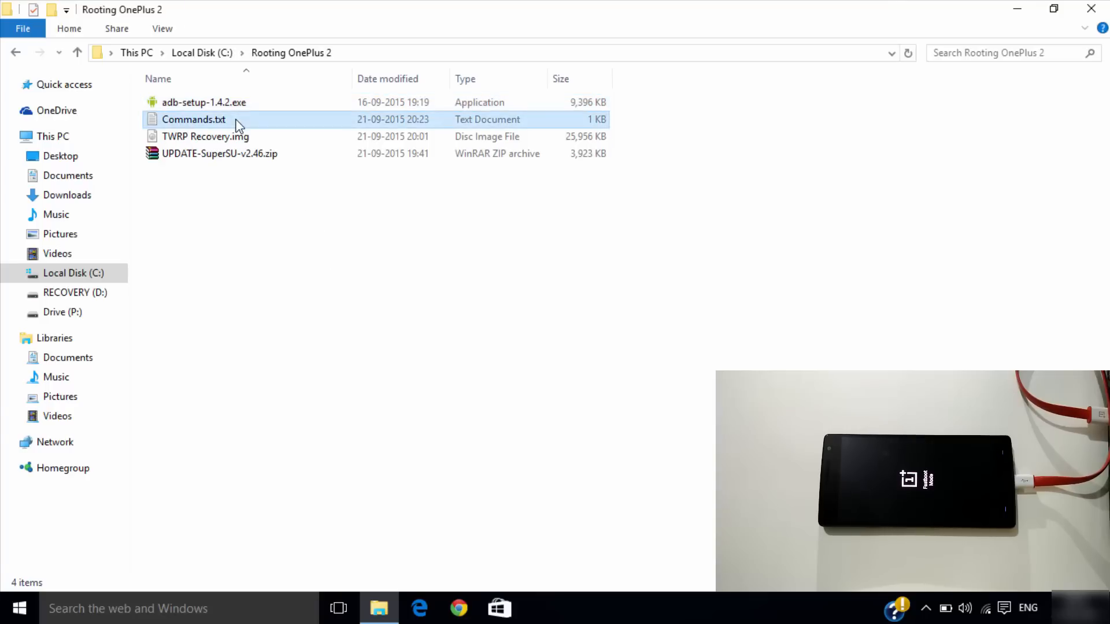
{"action": "double_click", "coordinate": [193, 119]}
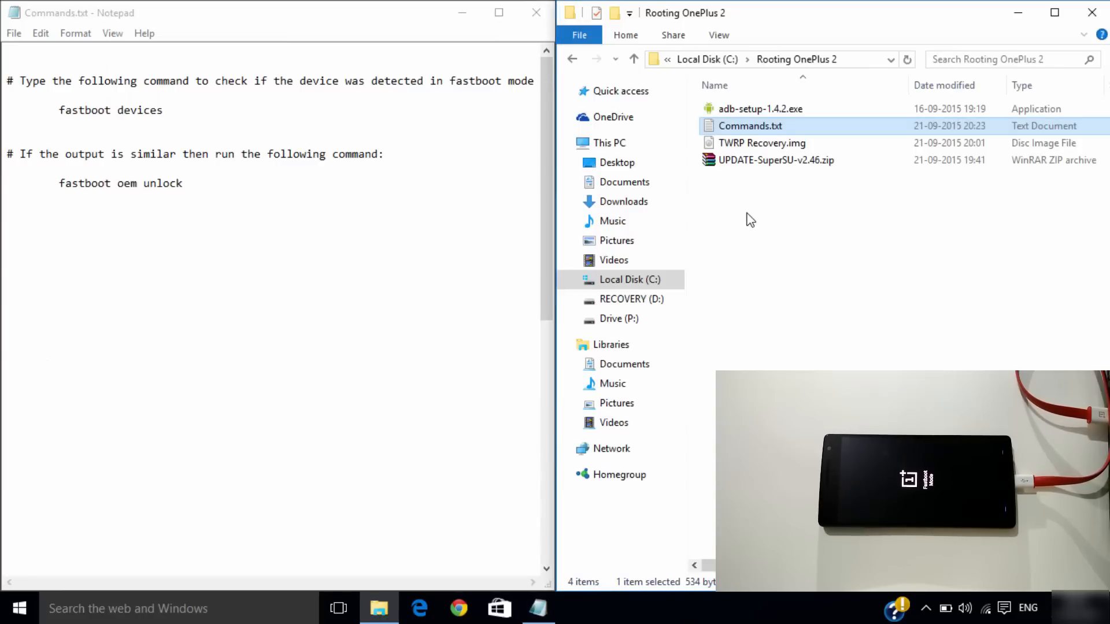
{"action": "left_click", "coordinate": [750, 220]}
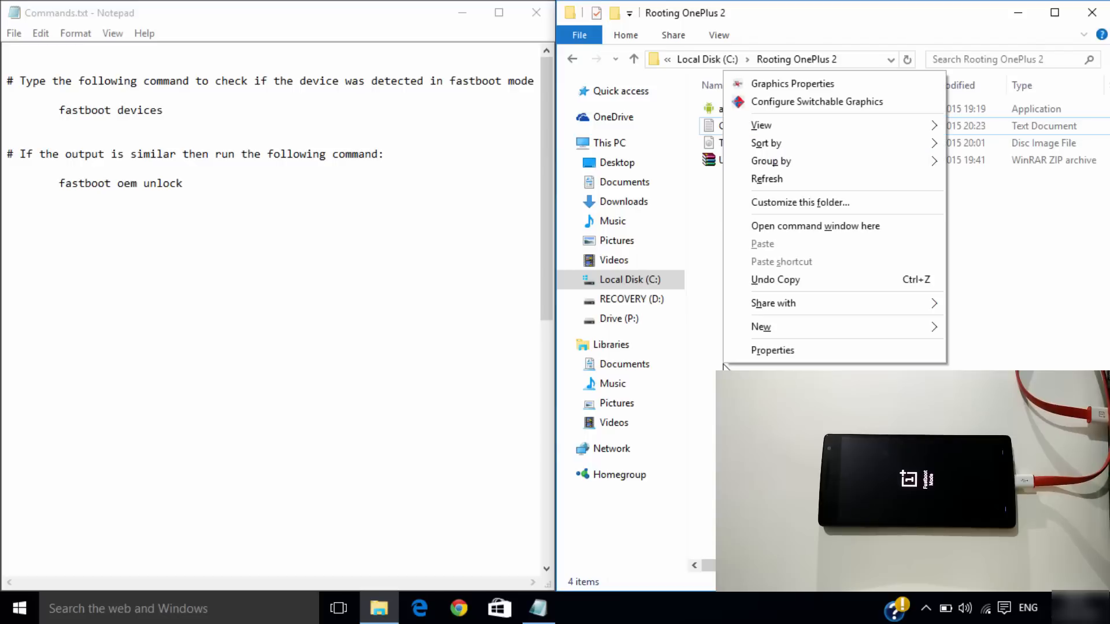
{"action": "mouse_move", "coordinate": [814, 225]}
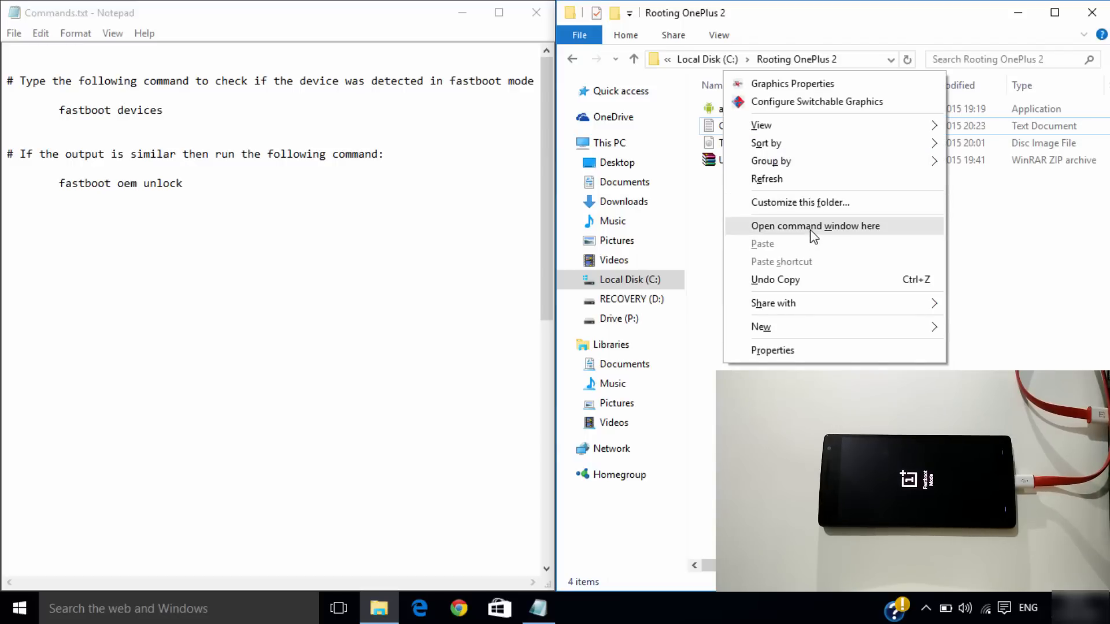
{"action": "left_click", "coordinate": [815, 226]}
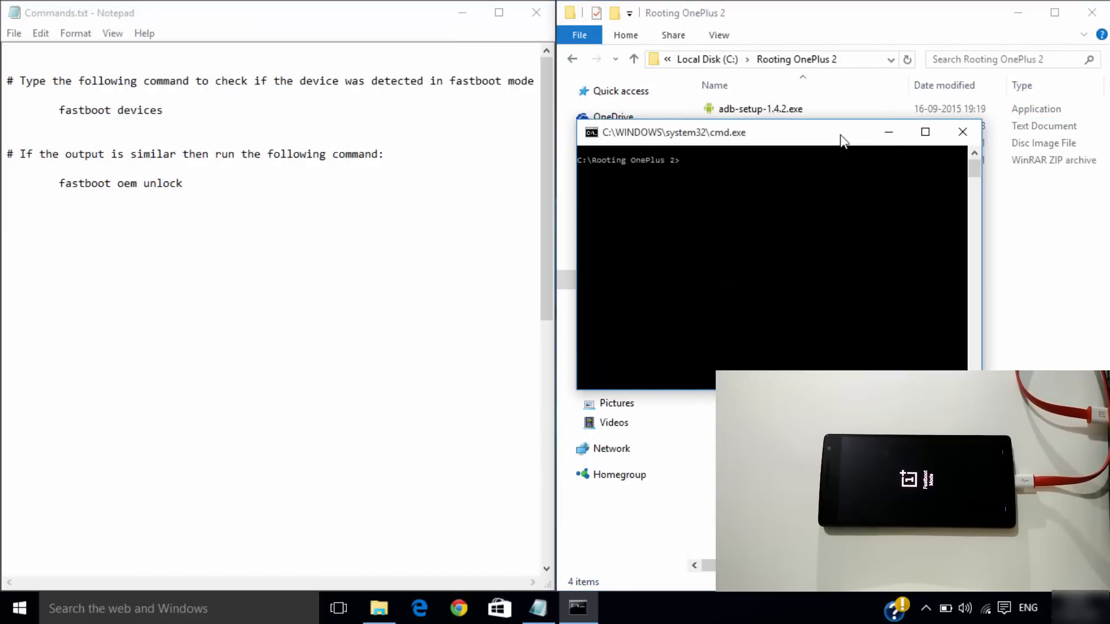
- Run 'fastboot devices' to confirm the phone is detected in fastboot
{"action": "left_click", "coordinate": [925, 132]}
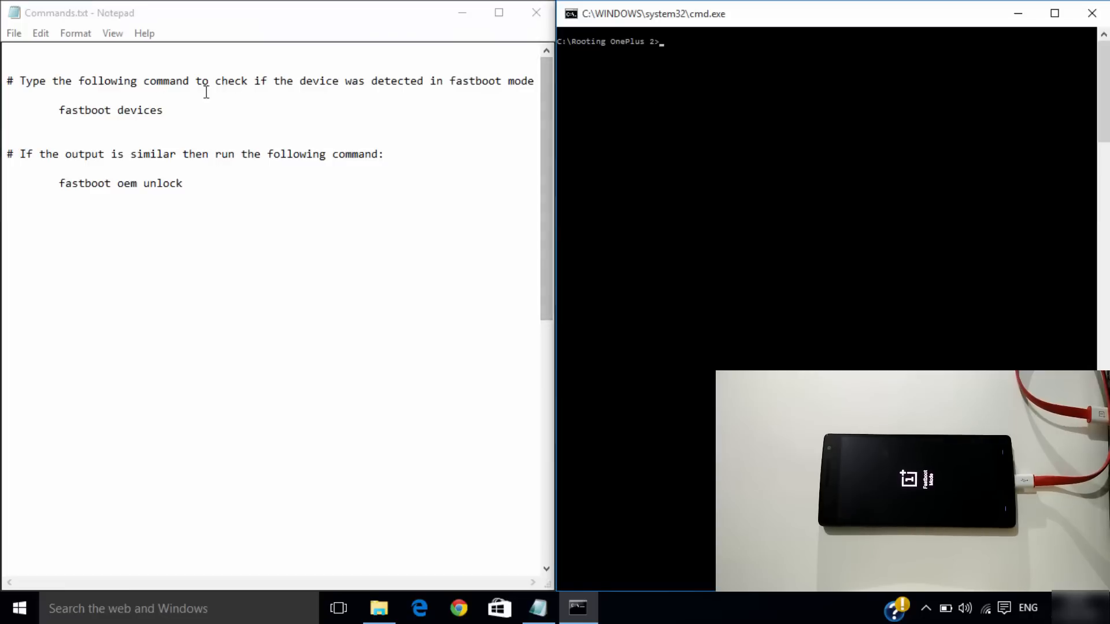
{"action": "double_click", "coordinate": [109, 110]}
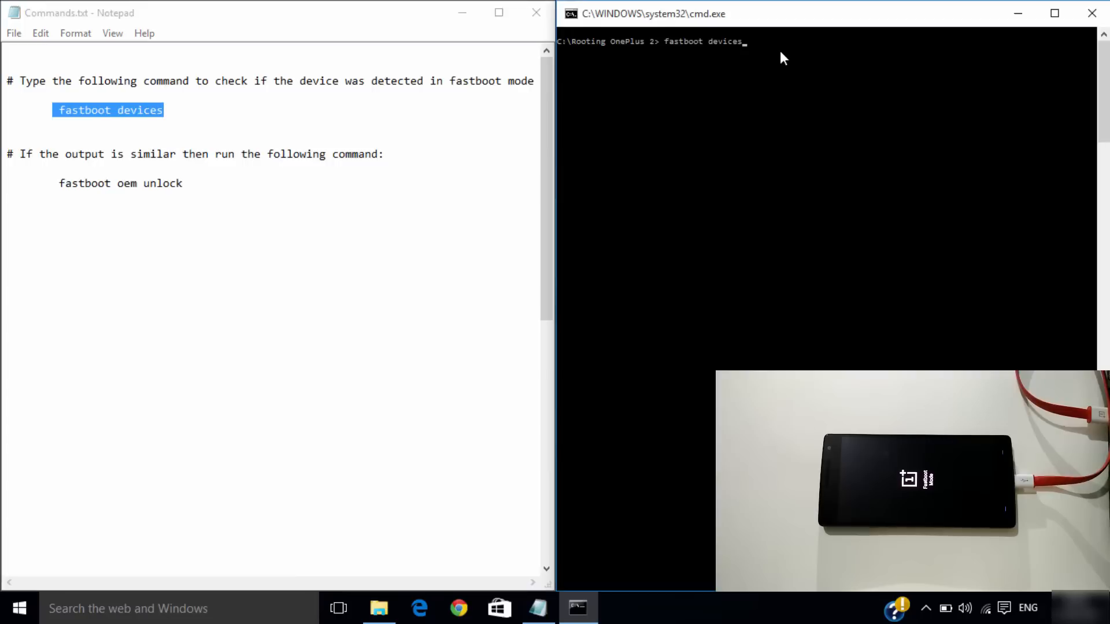
{"action": "key", "text": "Return"}
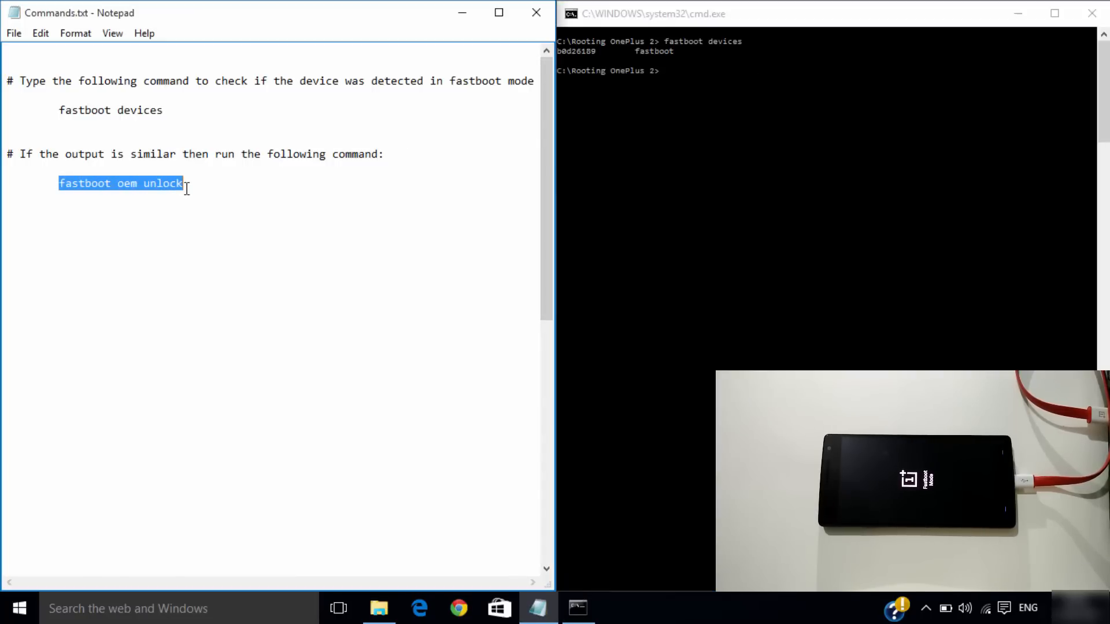
- Run 'fastboot oem unlock' to unlock the bootloader with an OKAY result
{"action": "right_click", "coordinate": [120, 184]}
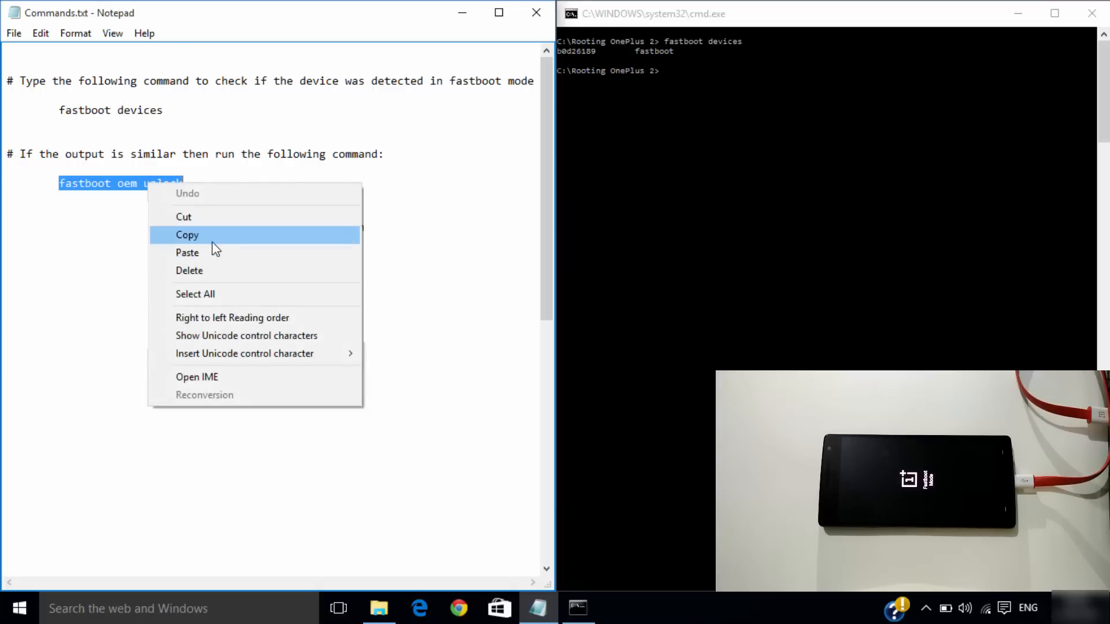
{"action": "left_click", "coordinate": [188, 235]}
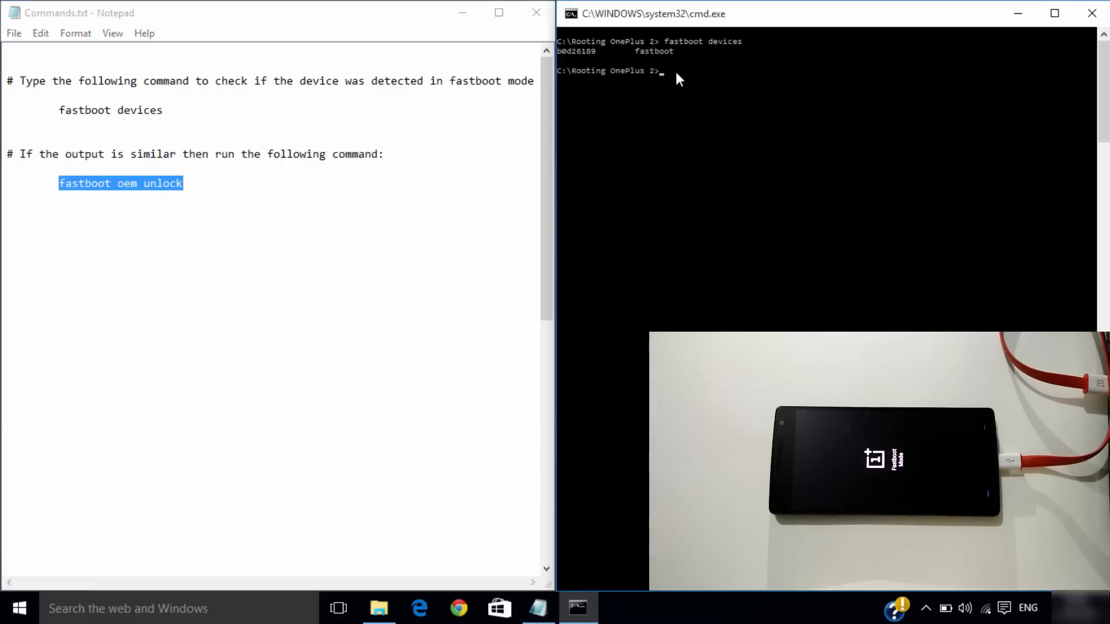
{"action": "type", "text": "fastboot oem unlock"}
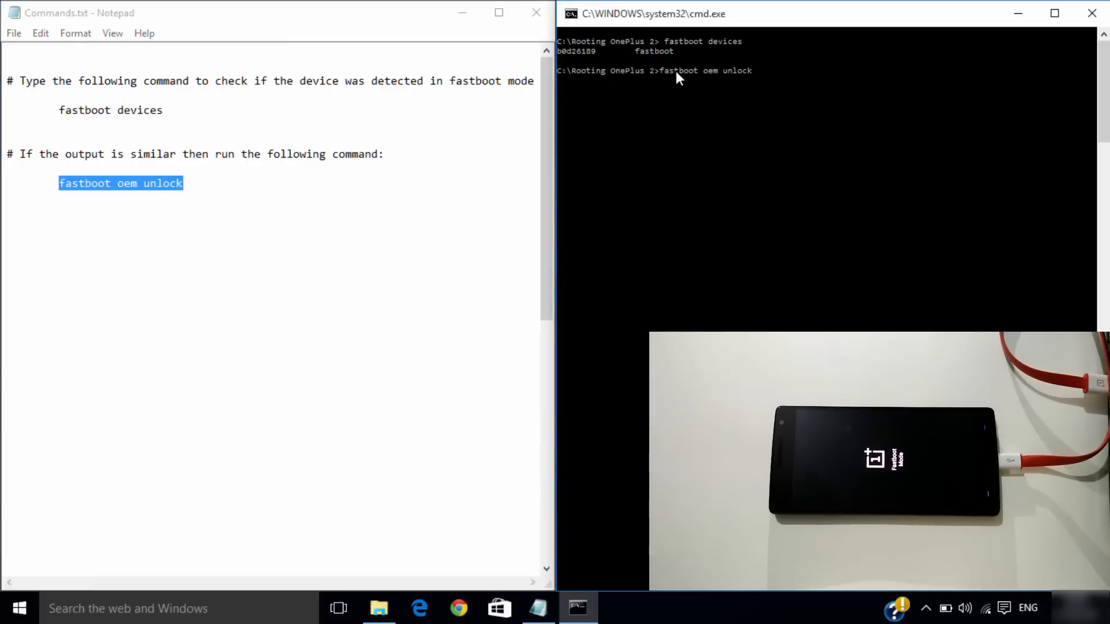
{"action": "mouse_move", "coordinate": [774, 90]}
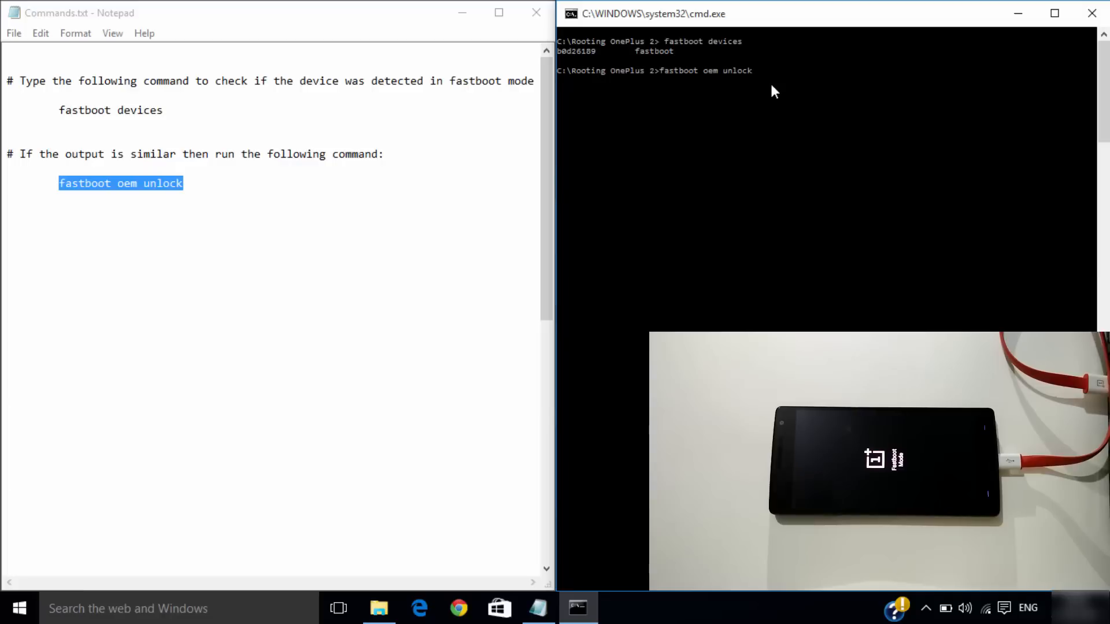
{"action": "key", "text": "Return"}
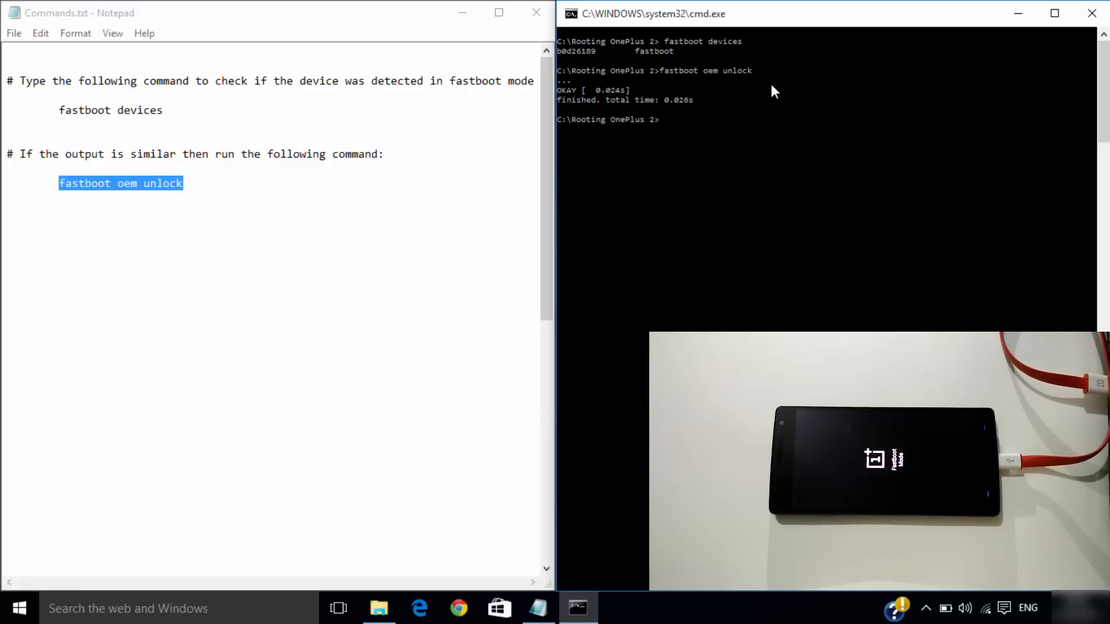